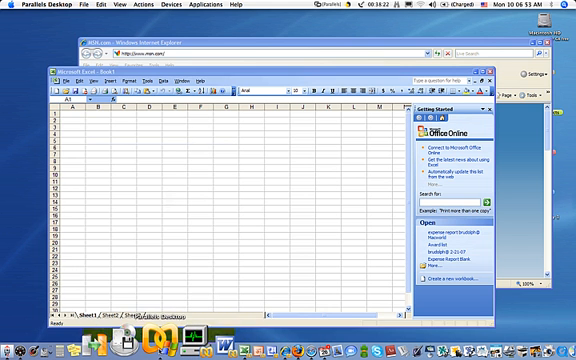
# Bring up the Windows Start menu over Excel and expand All Programs
pyautogui.click(18, 348)
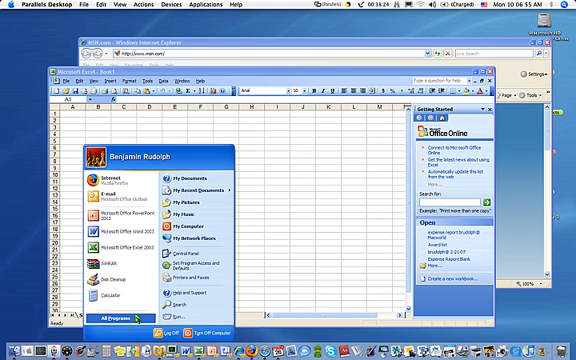
pyautogui.click(122, 318)
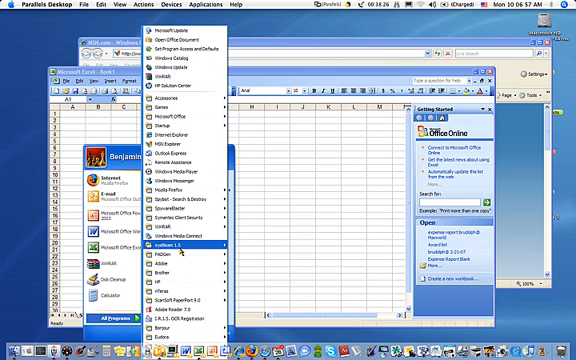
pyautogui.moveTo(176, 228)
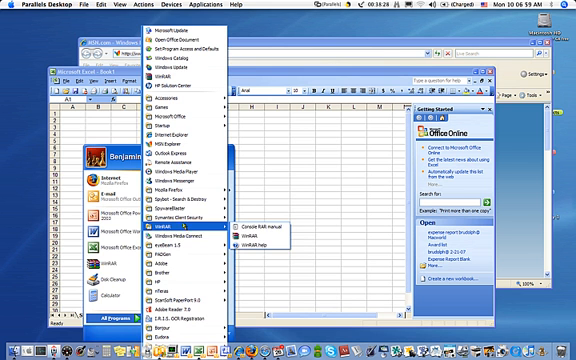